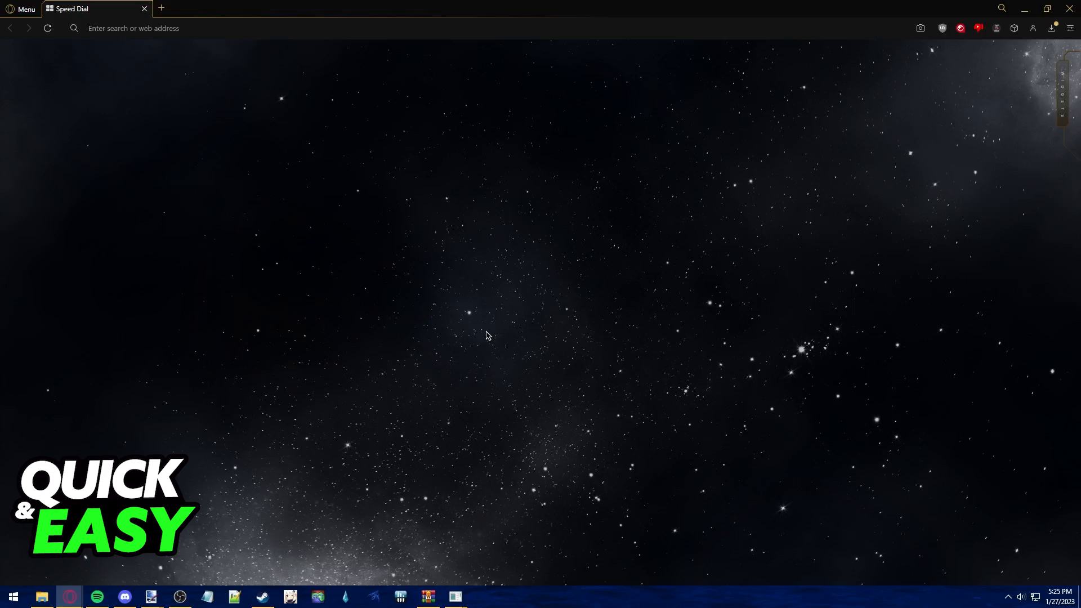
{"action": "mouse_move", "coordinate": [590, 165]}
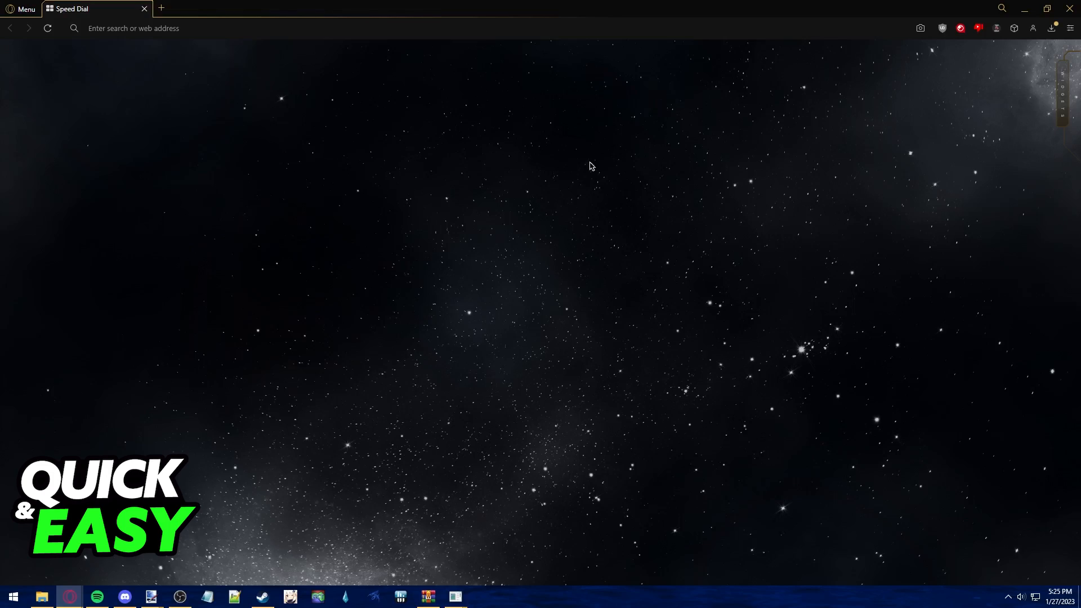
{"action": "mouse_move", "coordinate": [752, 120]}
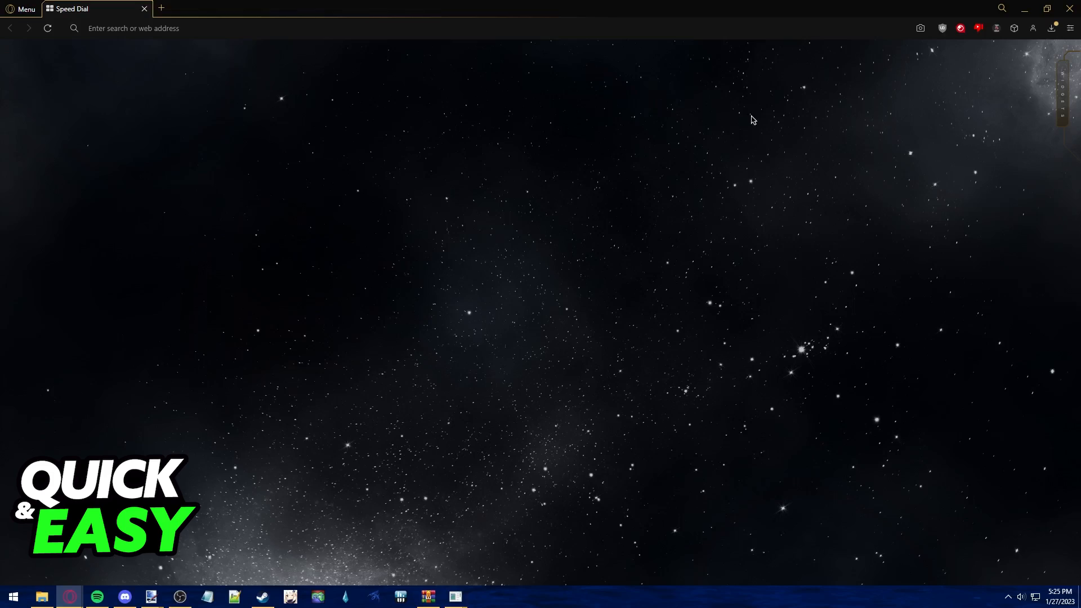
{"action": "mouse_move", "coordinate": [412, 212]}
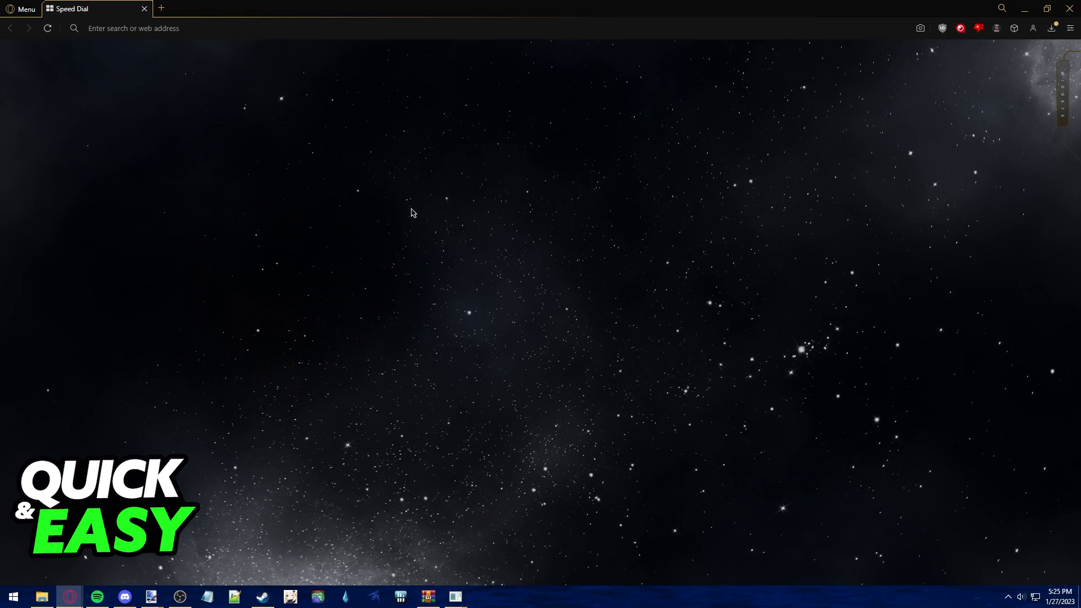
{"action": "mouse_move", "coordinate": [700, 253]}
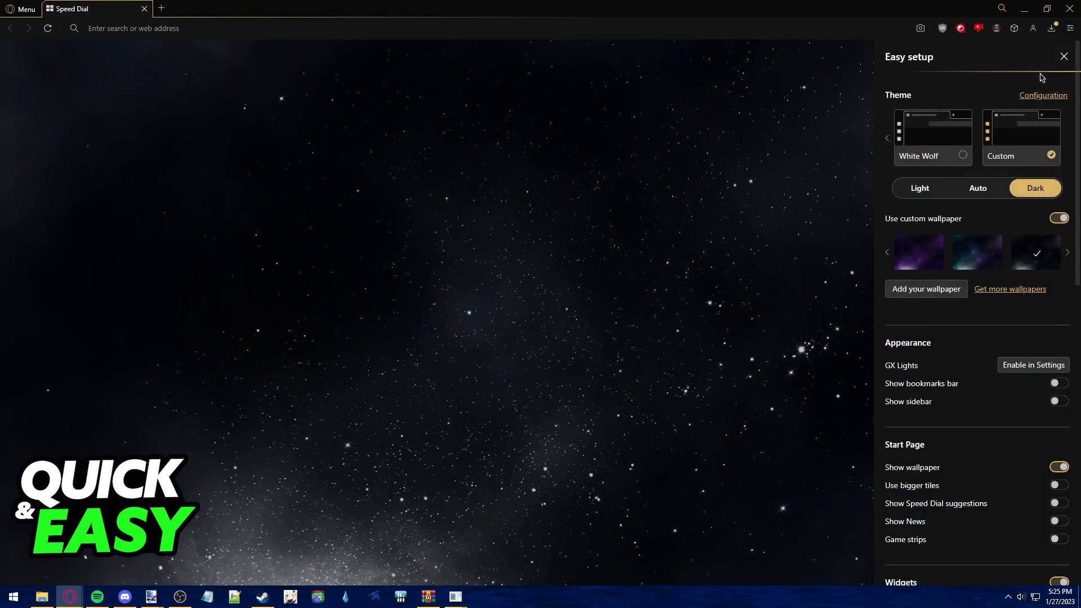
- Reach the full browser settings page from the bottom of the Easy setup panel
{"action": "scroll", "scroll_direction": "down", "scroll_amount": 3}
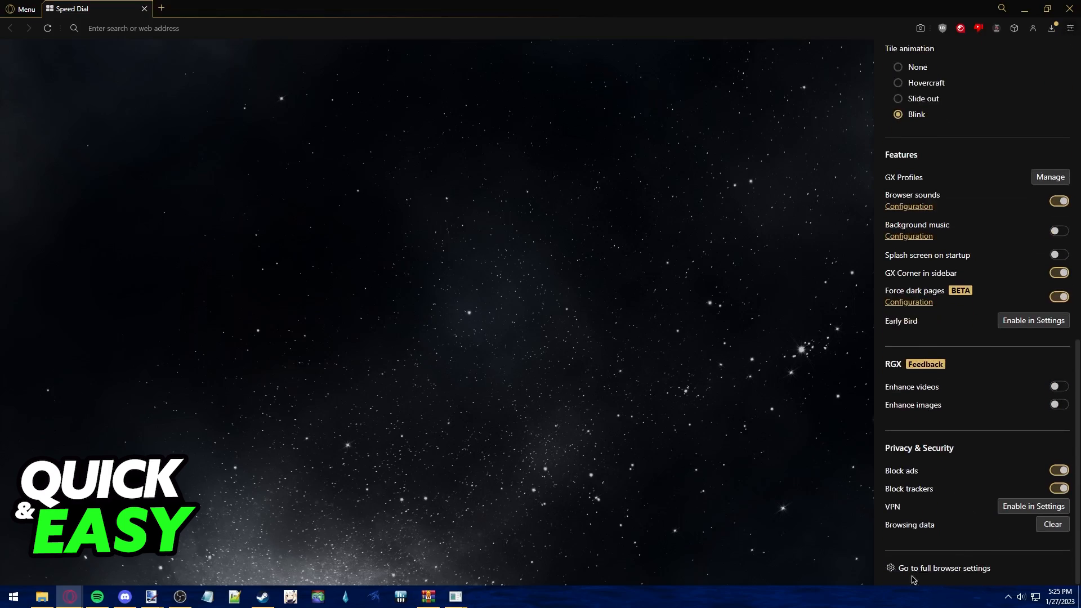
{"action": "mouse_move", "coordinate": [943, 567]}
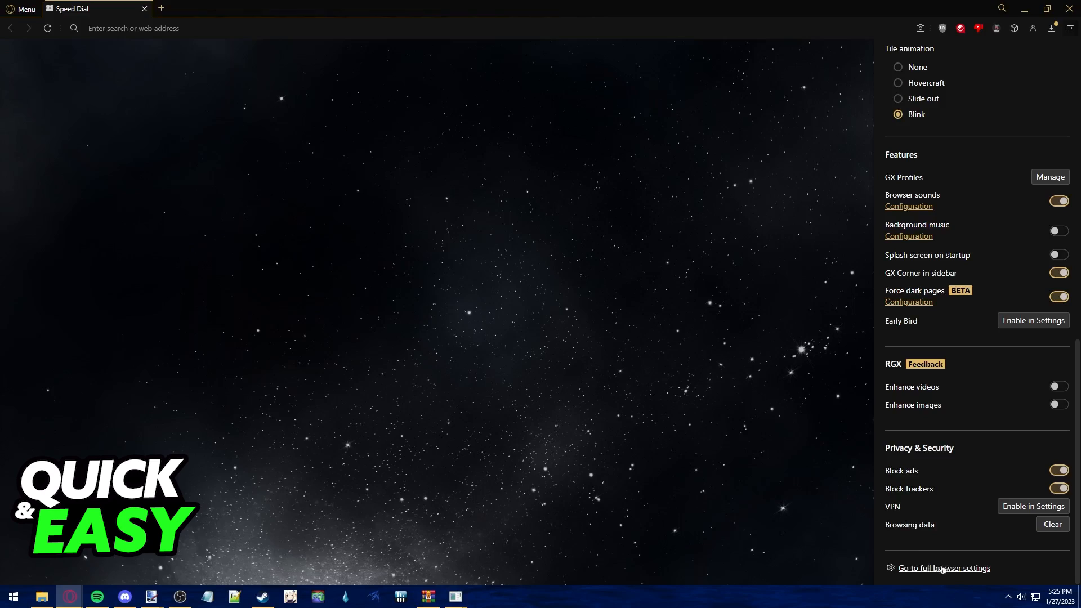
{"action": "left_click", "coordinate": [943, 567]}
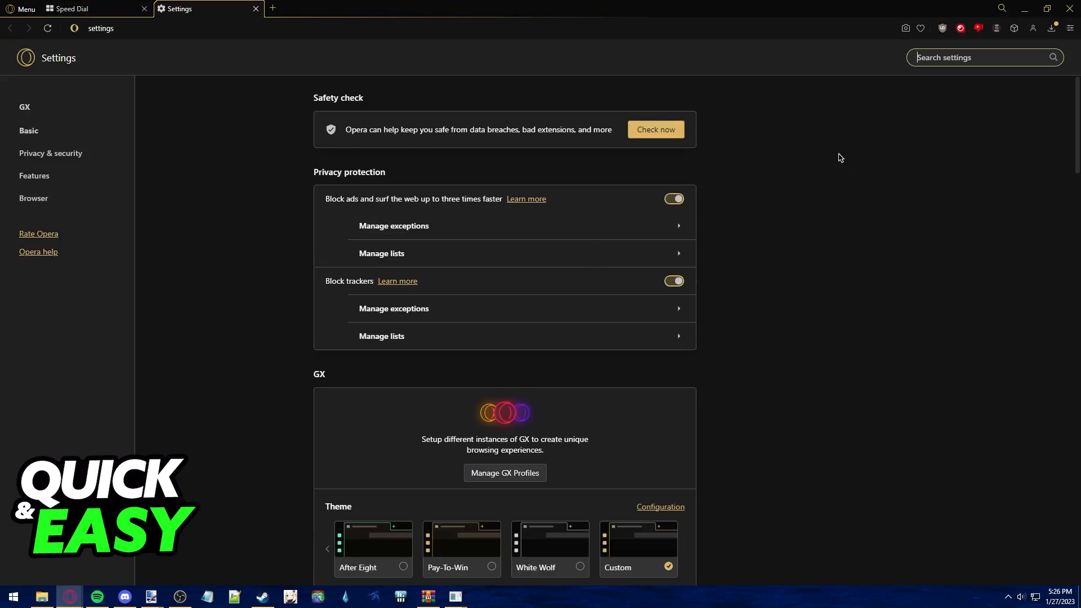
{"action": "mouse_move", "coordinate": [33, 203]}
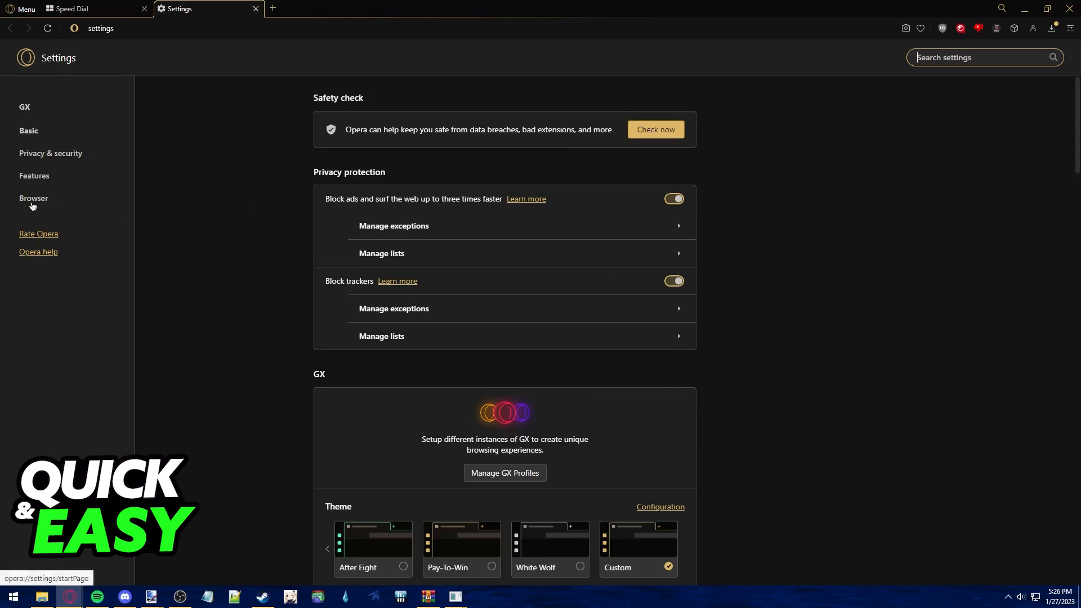
- Filter the Browser settings to 'dns' and switch on DNS-over-HTTPS
{"action": "left_click", "coordinate": [33, 199]}
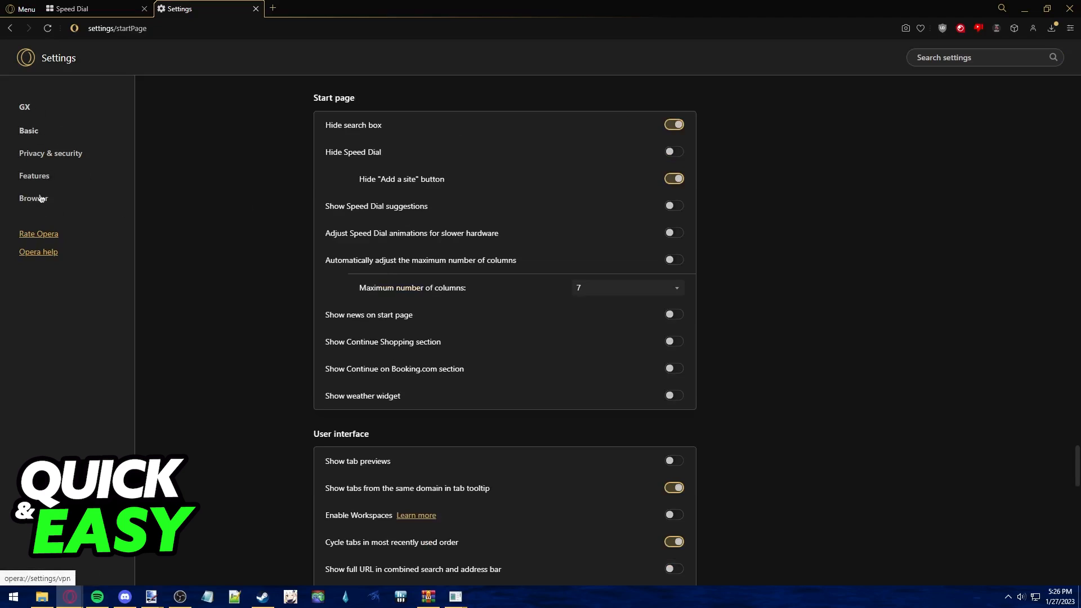
{"action": "scroll", "scroll_direction": "down", "scroll_amount": 3}
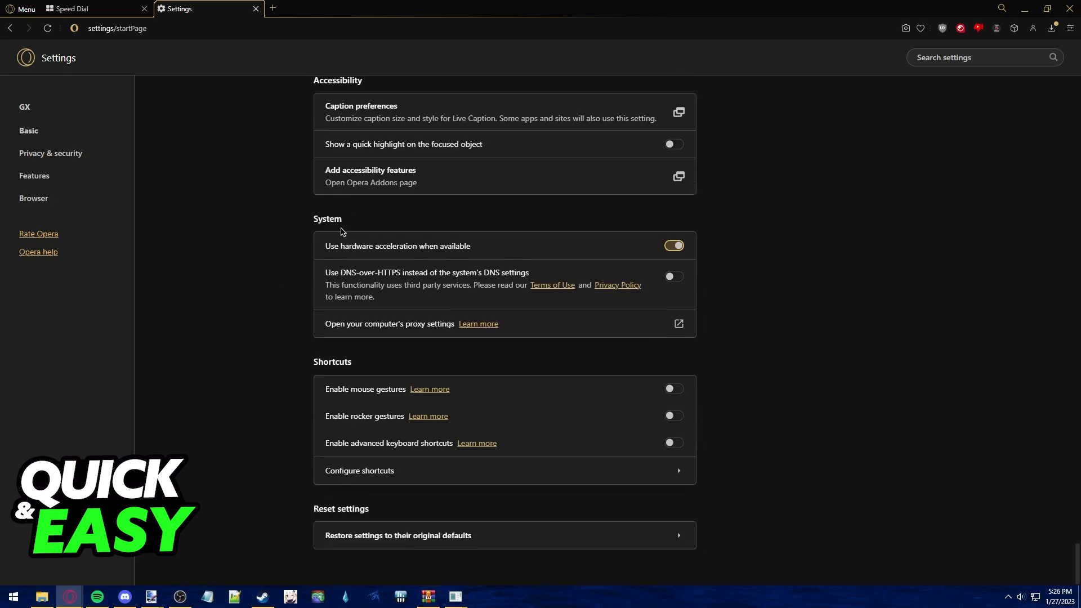
{"action": "mouse_move", "coordinate": [370, 280]}
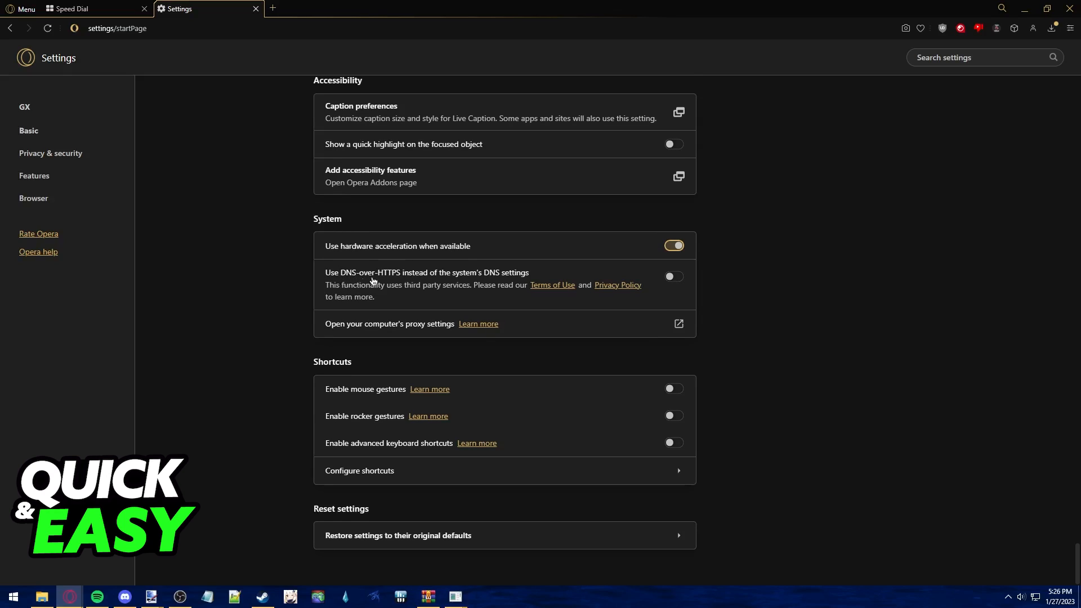
{"action": "mouse_move", "coordinate": [976, 74]}
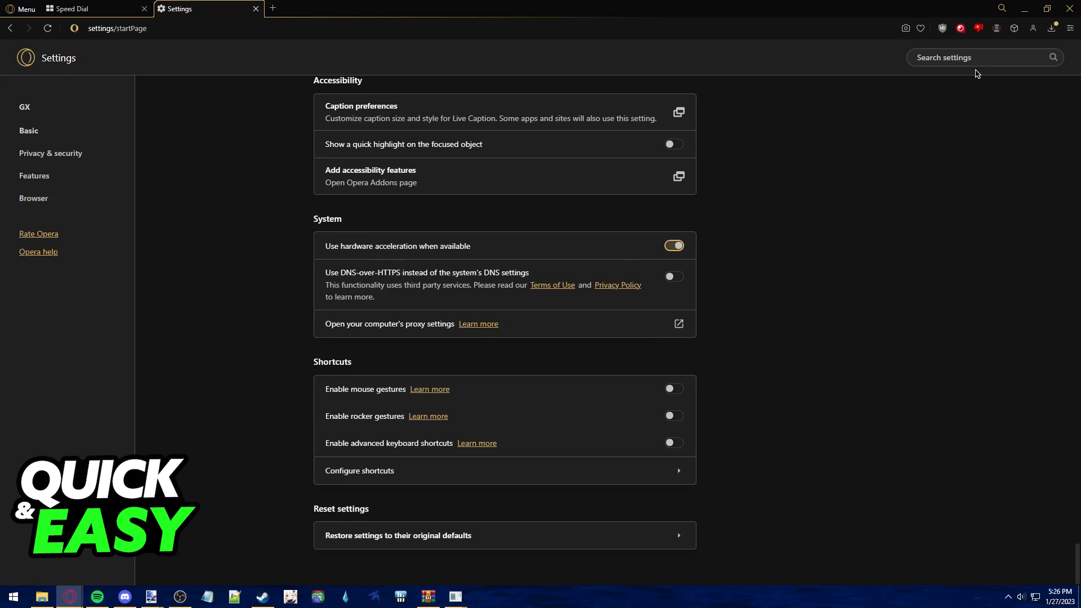
{"action": "type", "text": "dn"}
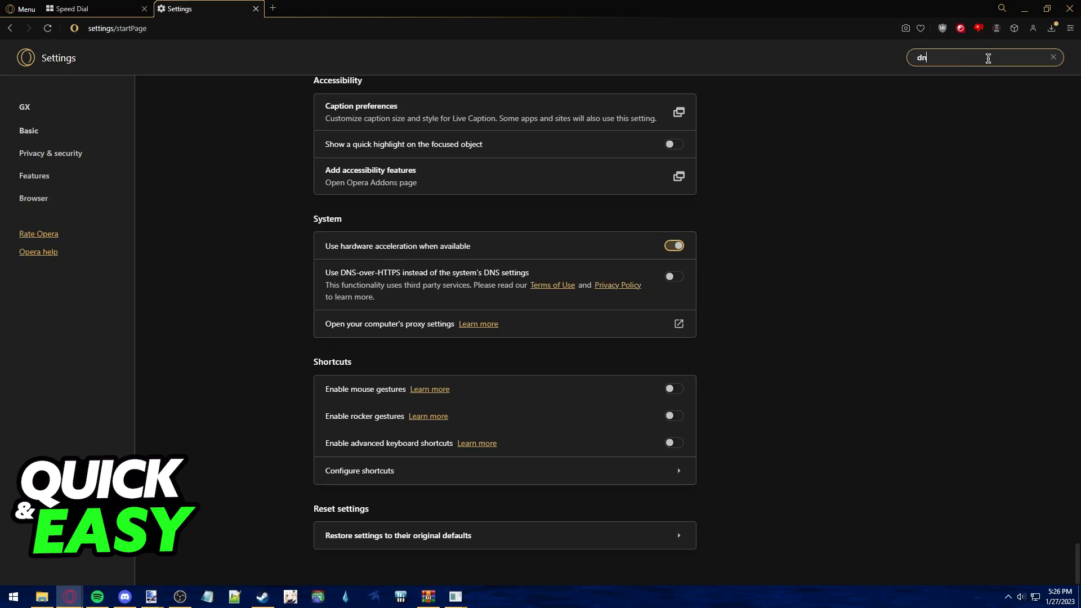
{"action": "type", "text": "s"}
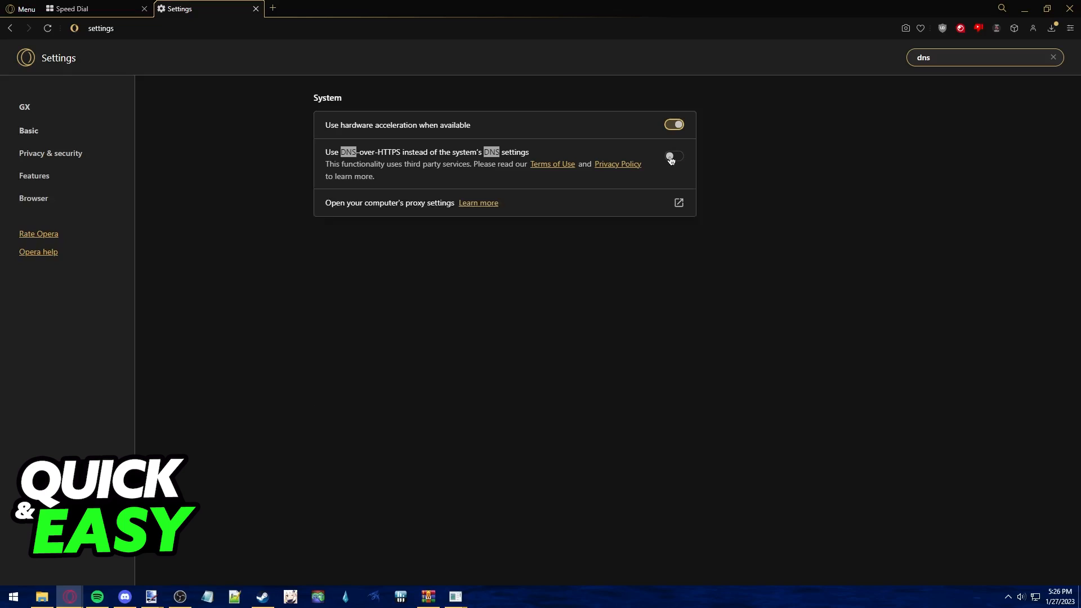
{"action": "left_click", "coordinate": [673, 155]}
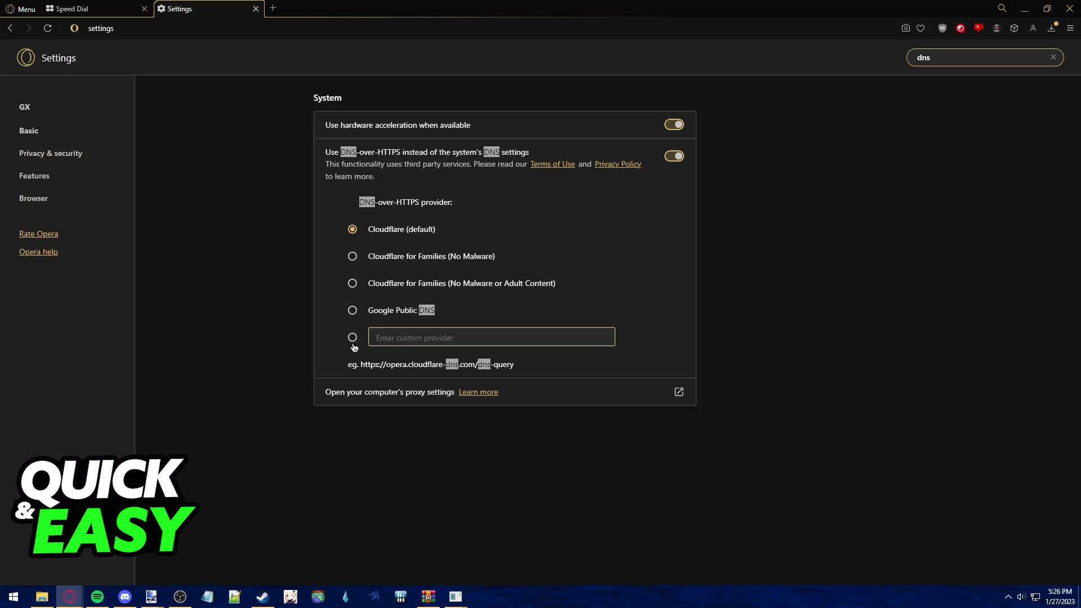
- Try the custom DNS provider option, then settle on Cloudflare (default)
{"action": "left_click", "coordinate": [352, 337]}
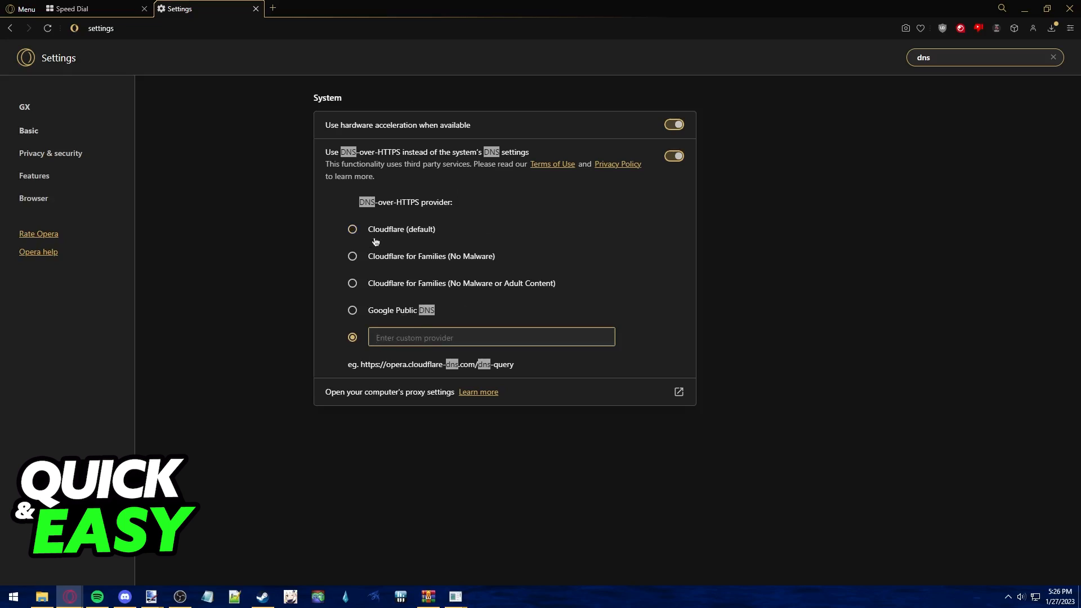
{"action": "left_click", "coordinate": [353, 229]}
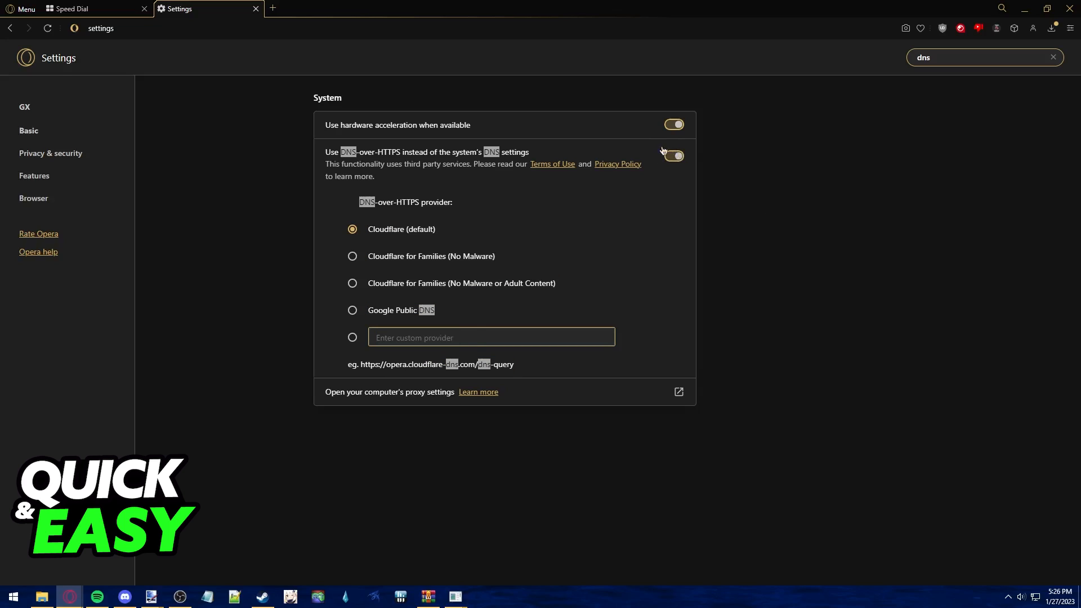
{"action": "mouse_move", "coordinate": [675, 172]}
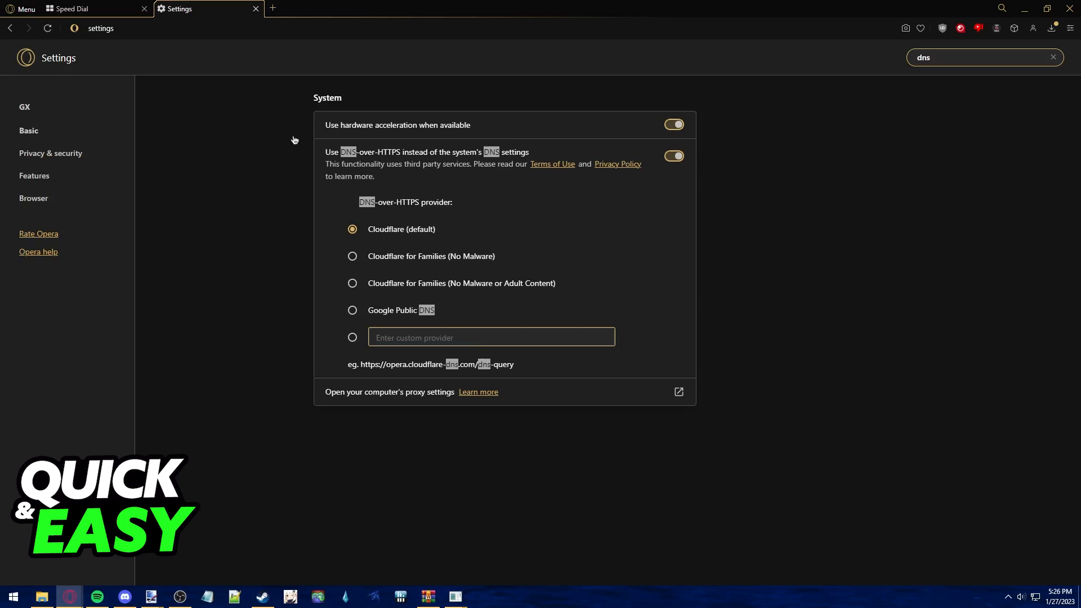
{"action": "mouse_move", "coordinate": [515, 223]}
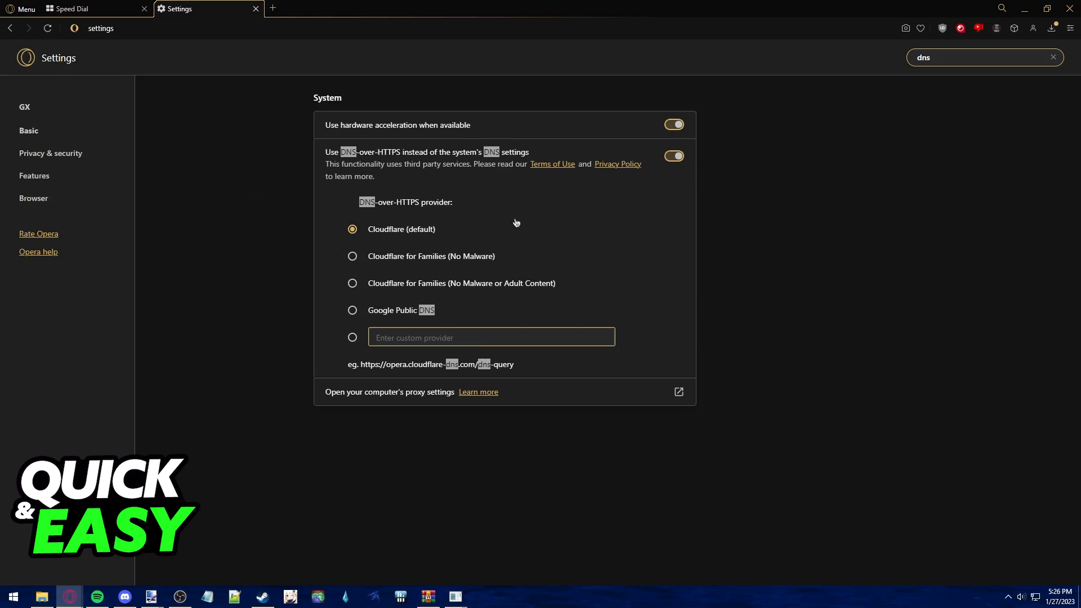
{"action": "mouse_move", "coordinate": [280, 194]}
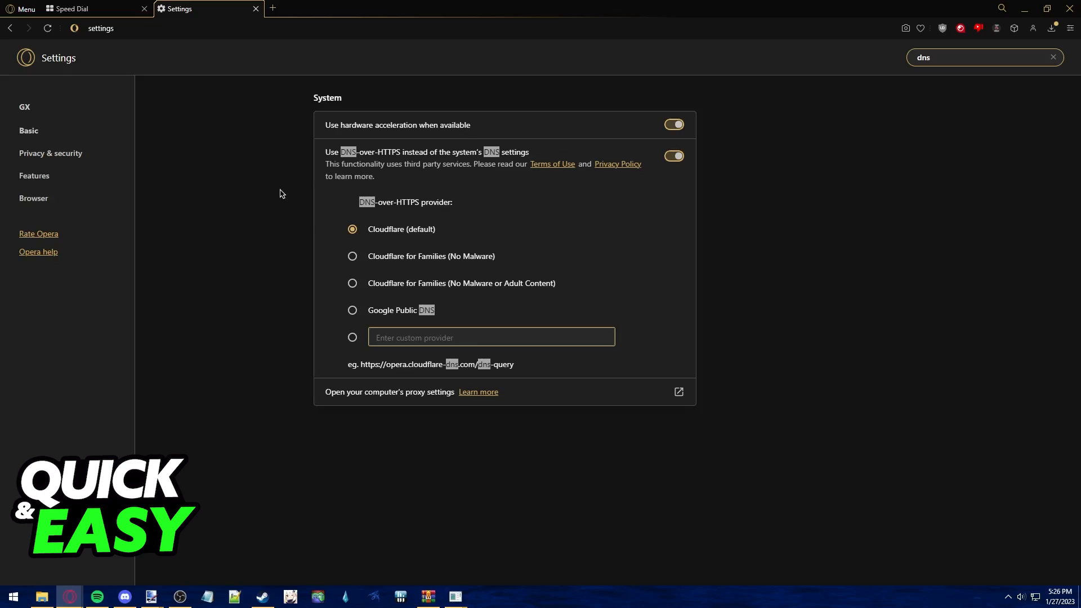
{"action": "mouse_move", "coordinate": [231, 137]}
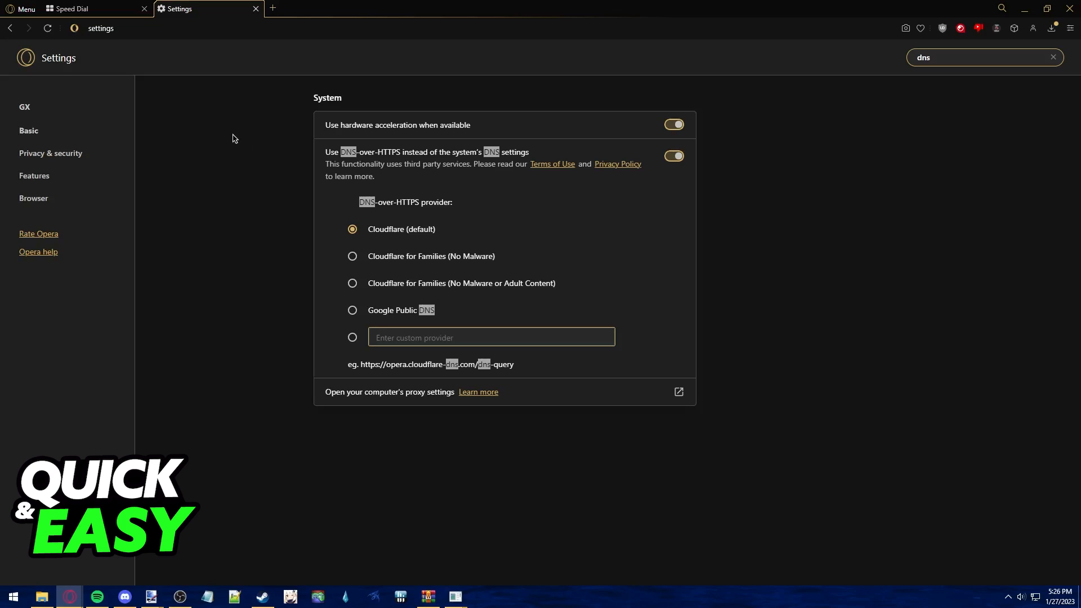